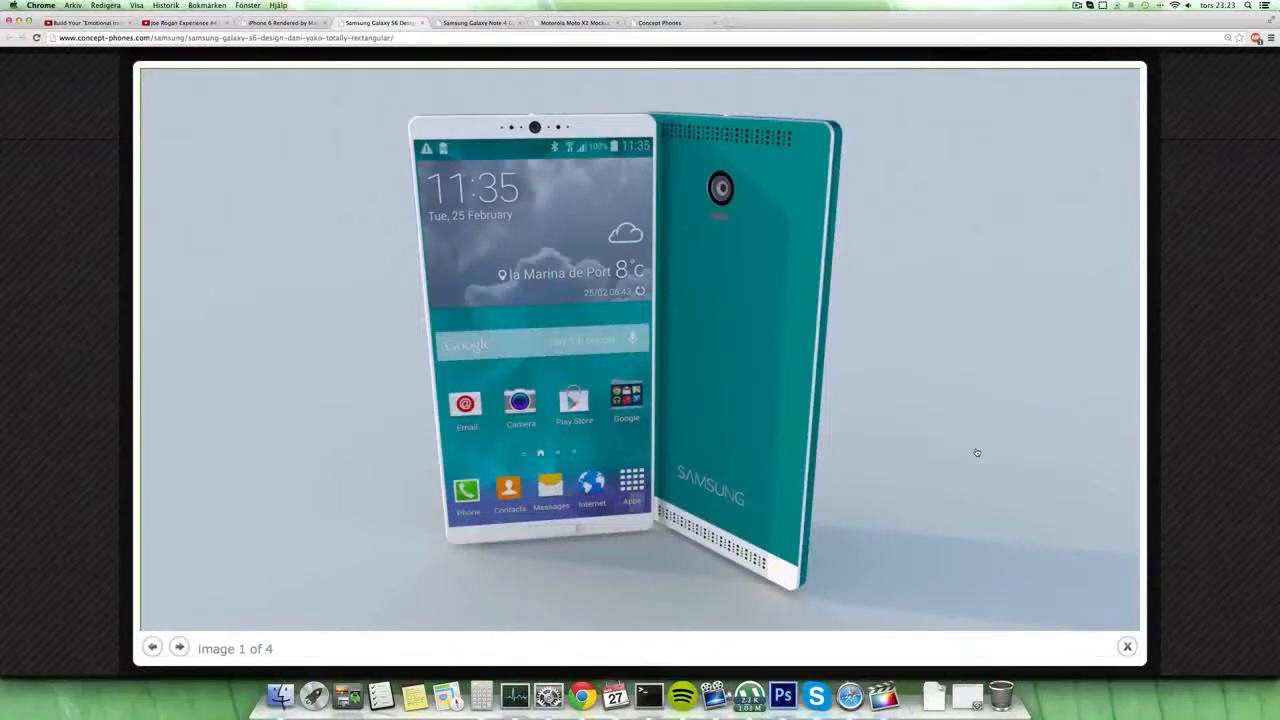
Advance the Galaxy S6 concept gallery to image 2 of 4
click(178, 647)
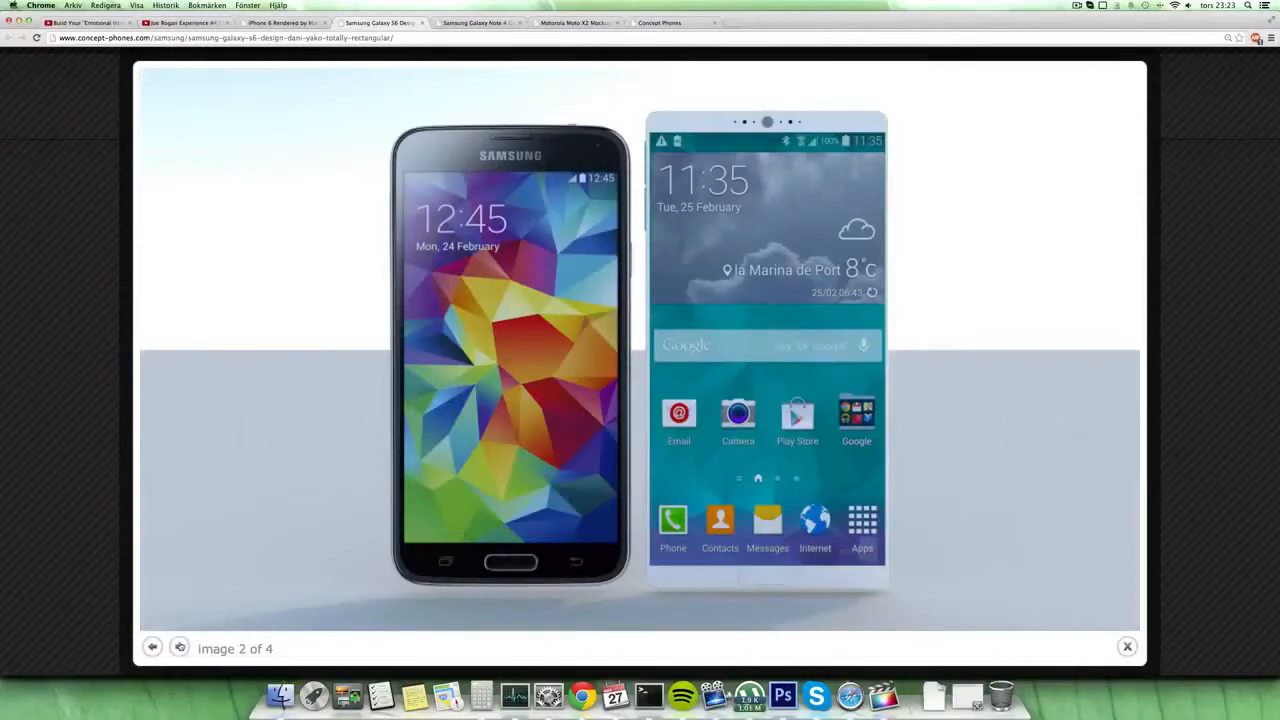
Advance the gallery to image 3 of 4, the three S6 concept phones render
click(179, 647)
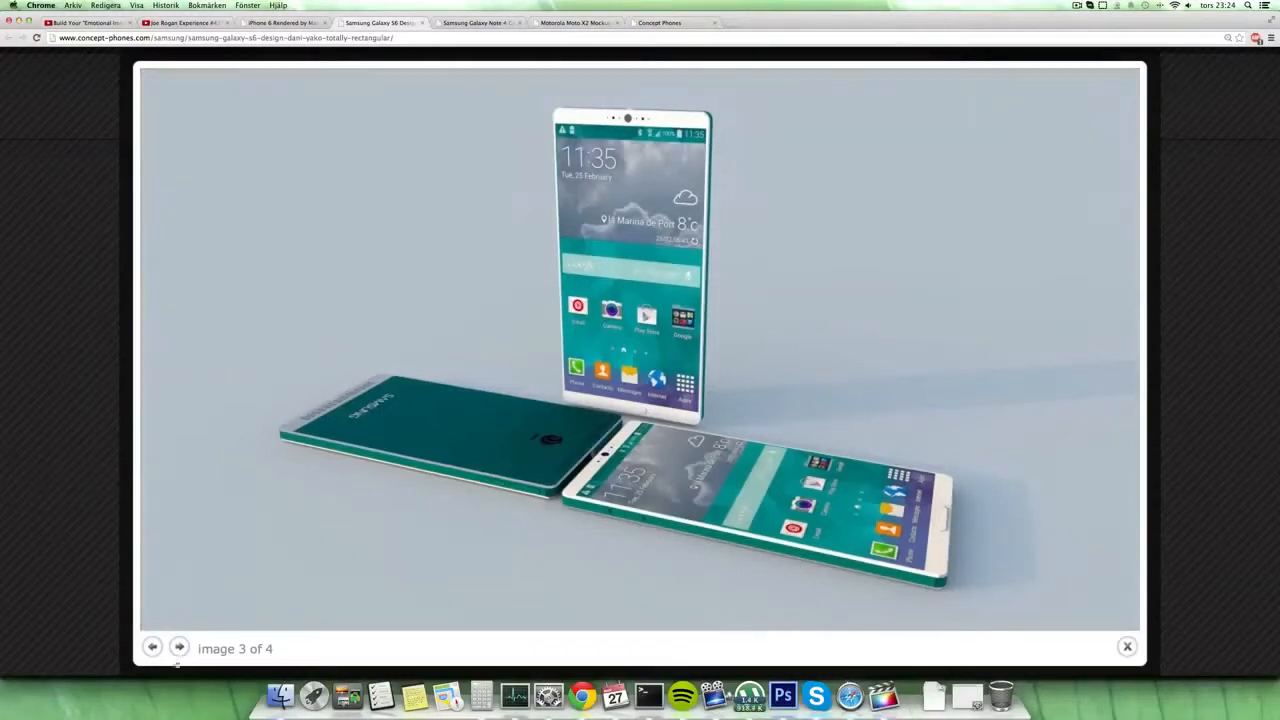
Reach image 4 of 4, the slim upright phone, then cycle back to image 1
click(179, 648)
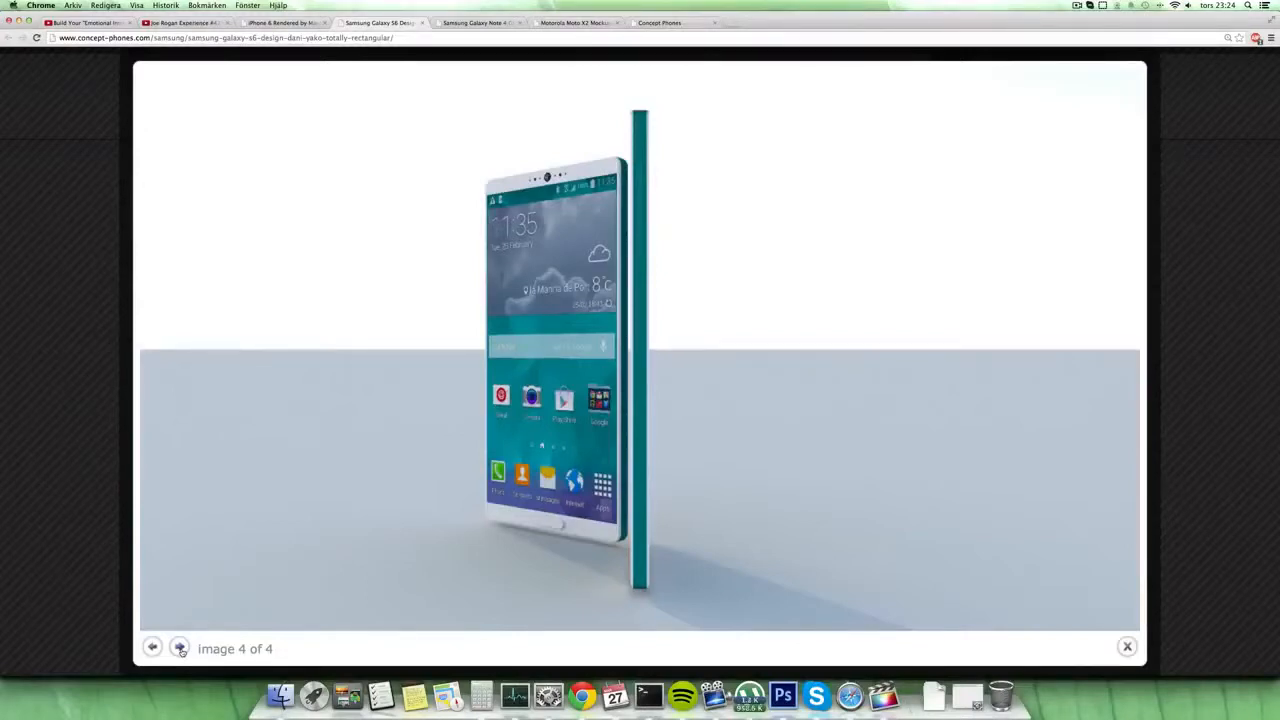
click(180, 648)
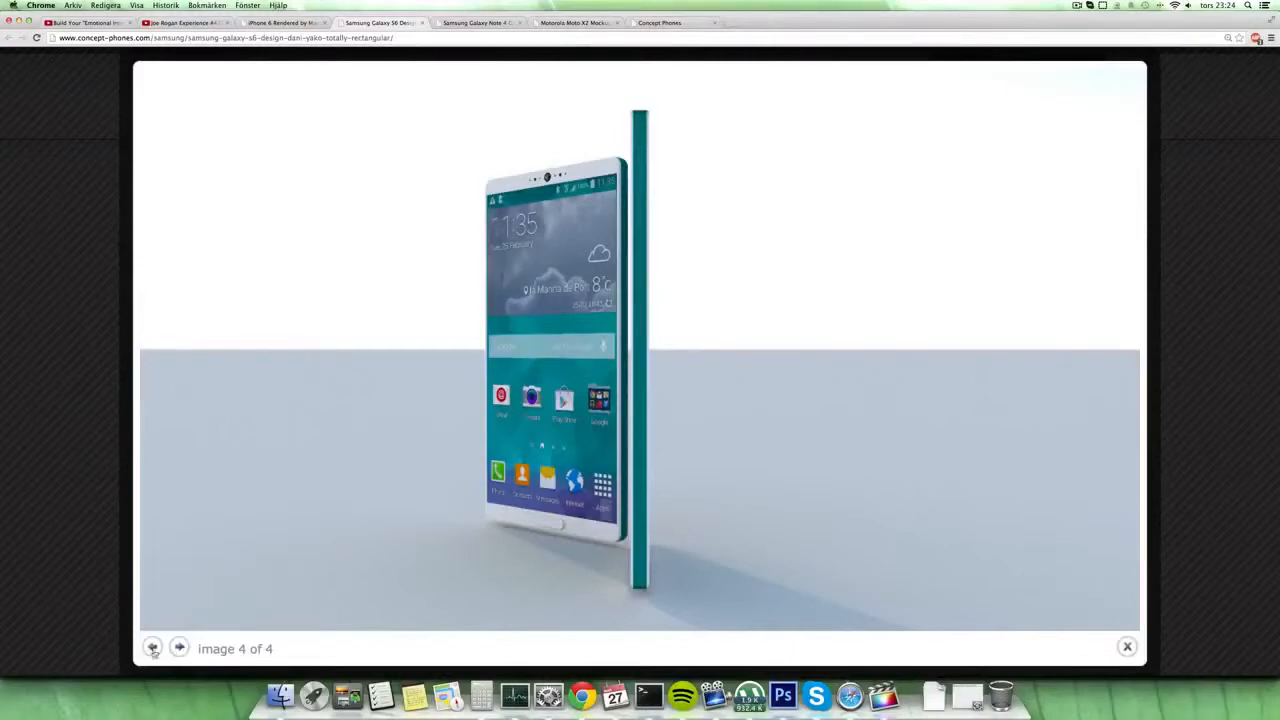
click(179, 648)
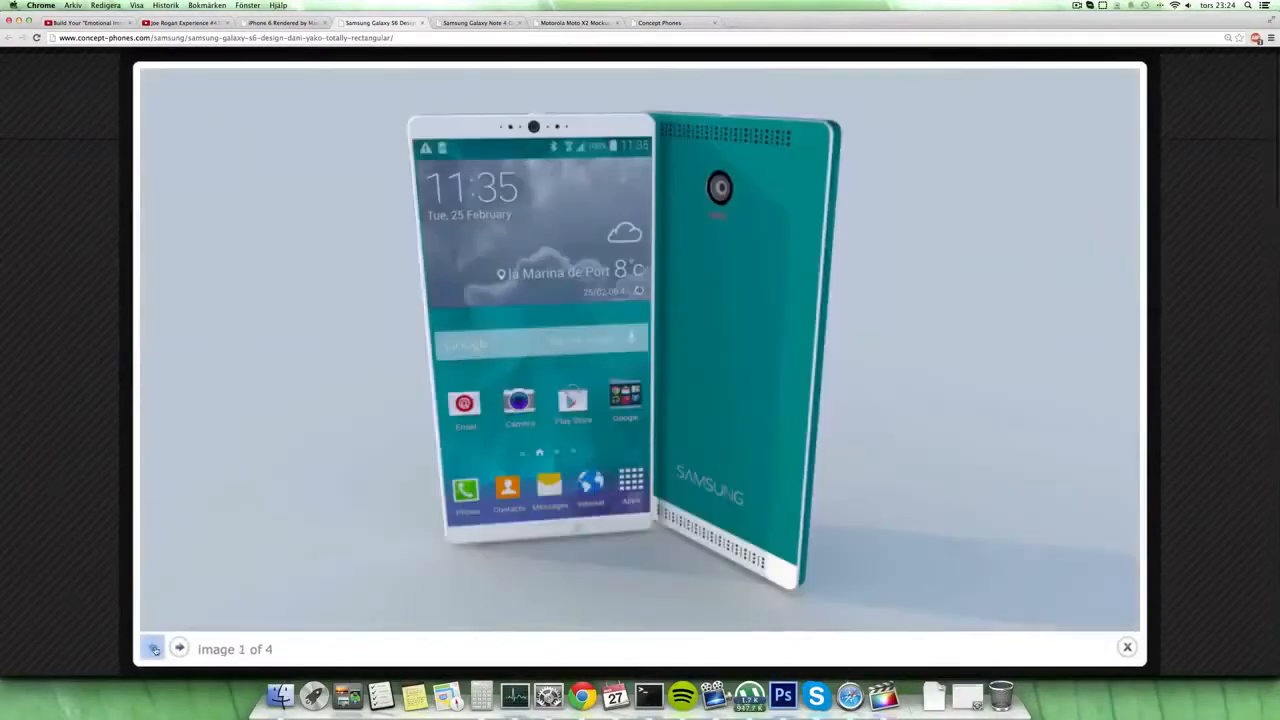